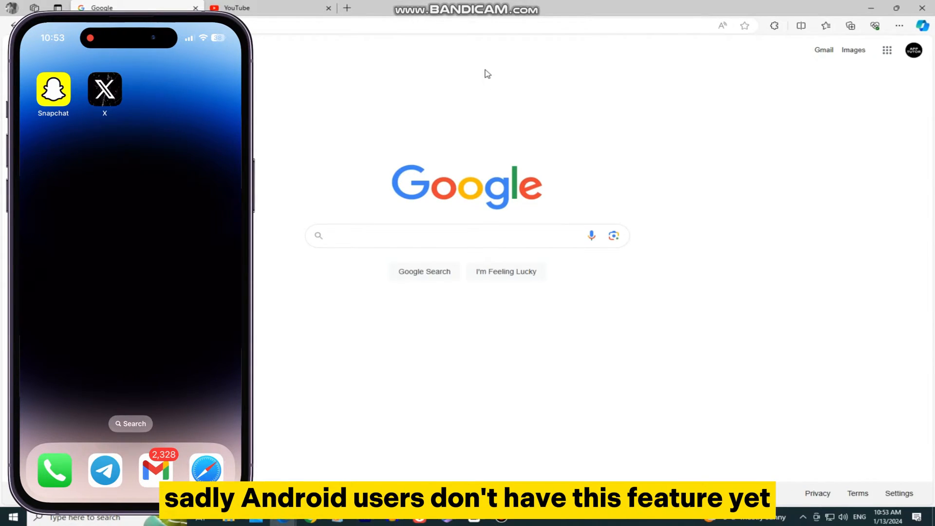
pyautogui.moveTo(474, 44)
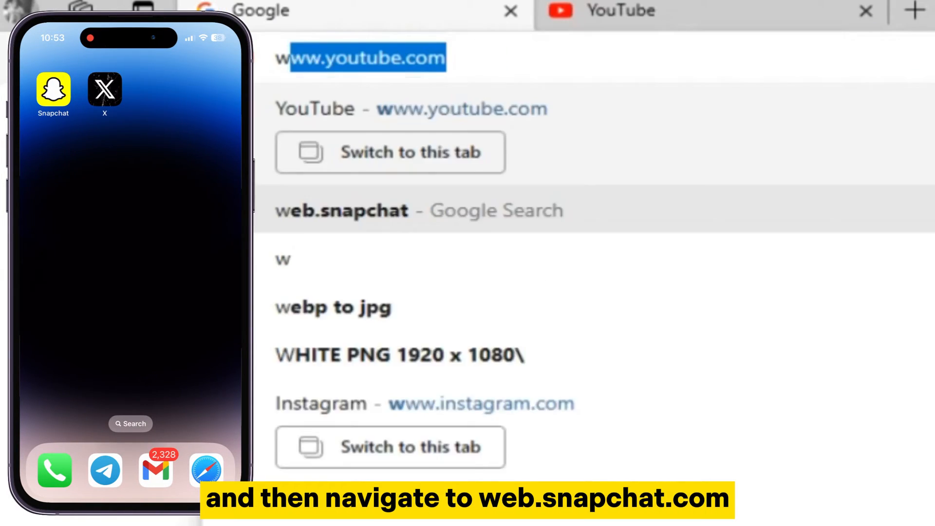
# Enter web.snapchat in Edge's address bar to load Snapchat for Web
pyautogui.write('web.snapchat')
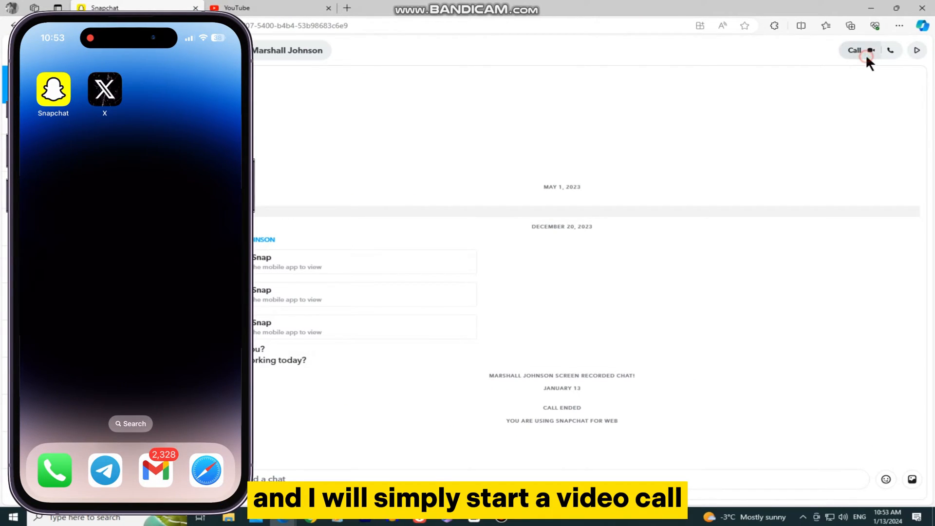
# Start a video call with the contact from the chat's top-right call button
pyautogui.click(853, 50)
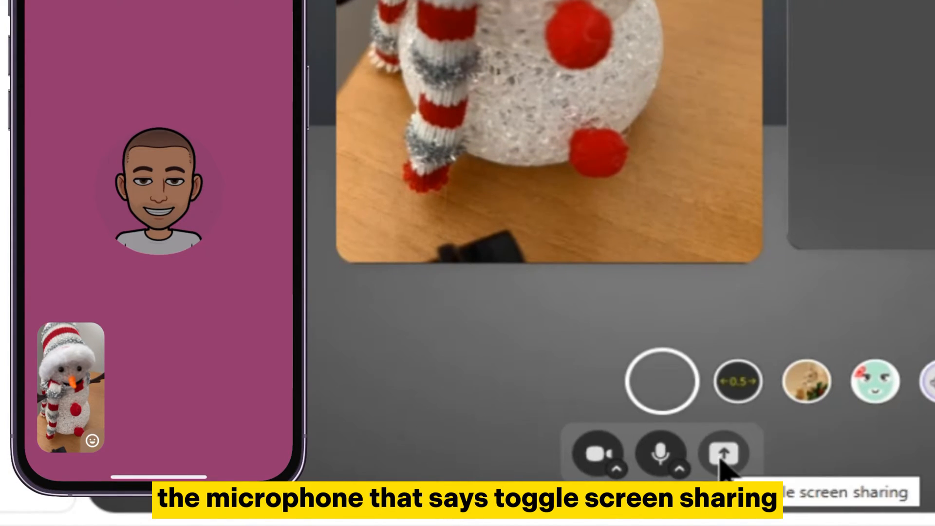
# Share the Fischerspooner YouTube Edge tab into the call
pyautogui.click(725, 451)
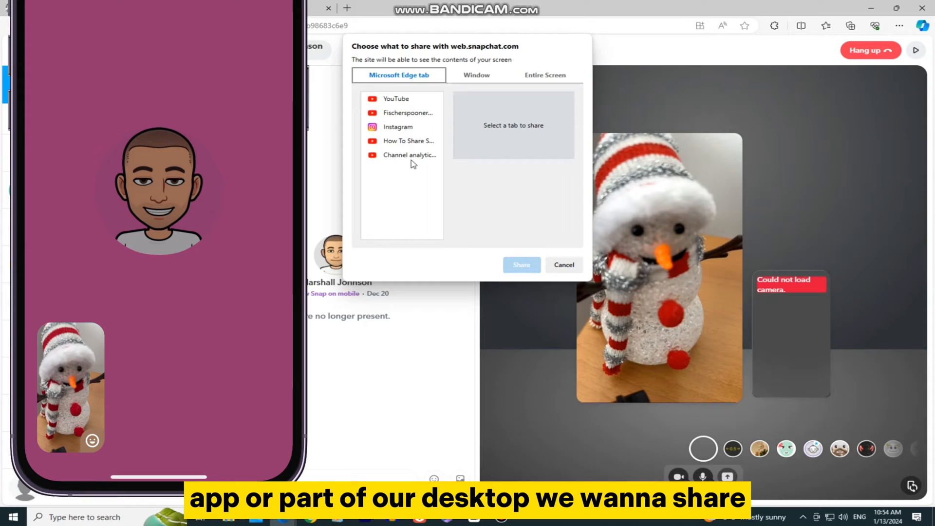
pyautogui.click(408, 113)
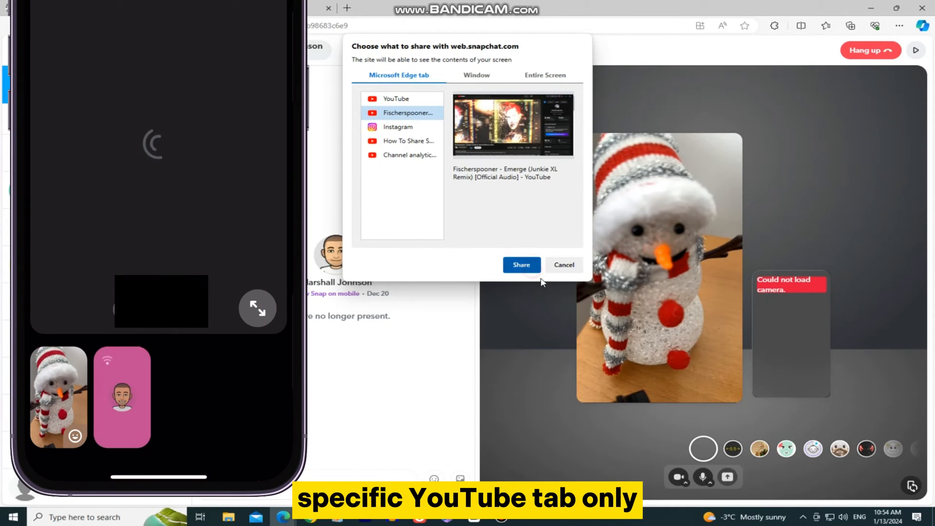
pyautogui.click(520, 265)
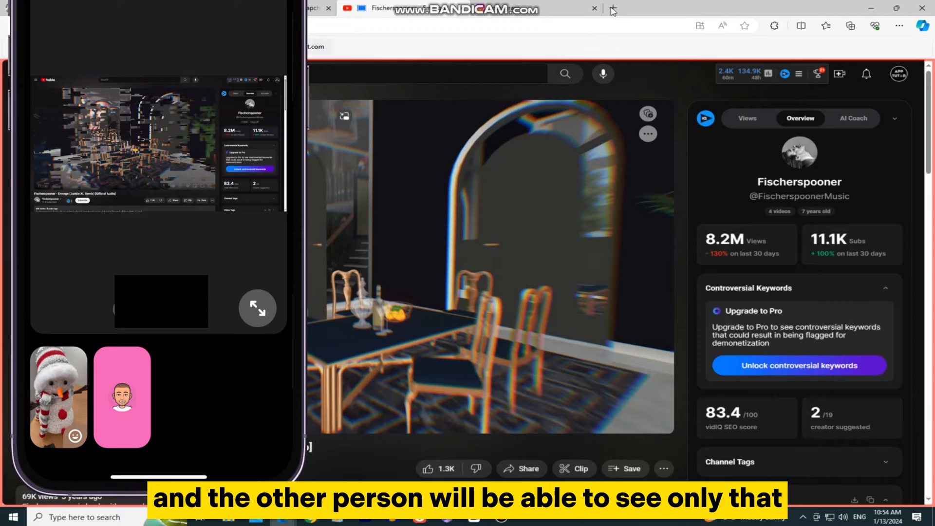
pyautogui.click(611, 9)
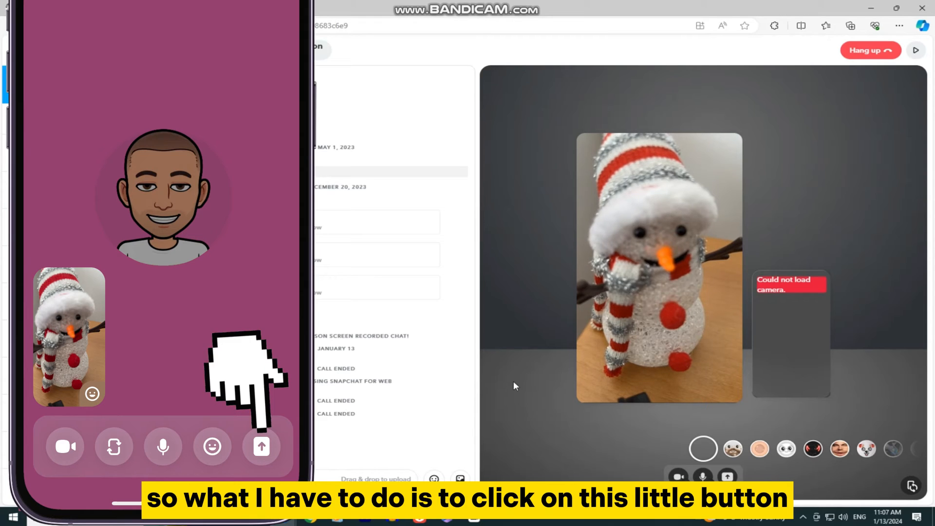
# Start an iPhone screen broadcast with Snapchat as the destination
pyautogui.click(261, 446)
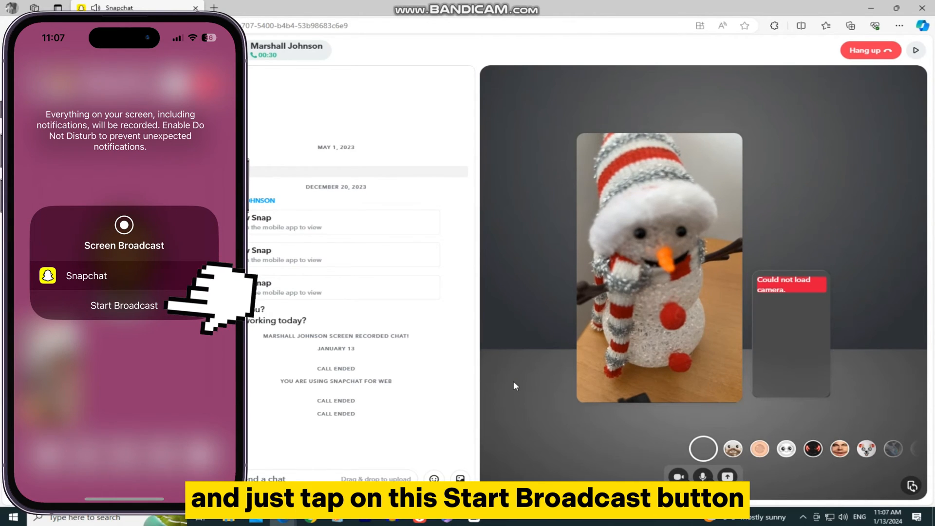
pyautogui.click(87, 276)
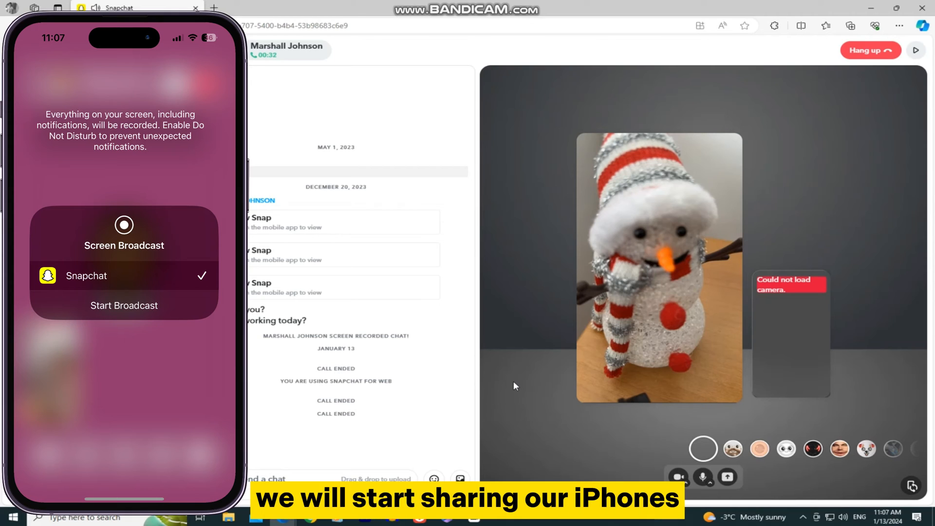